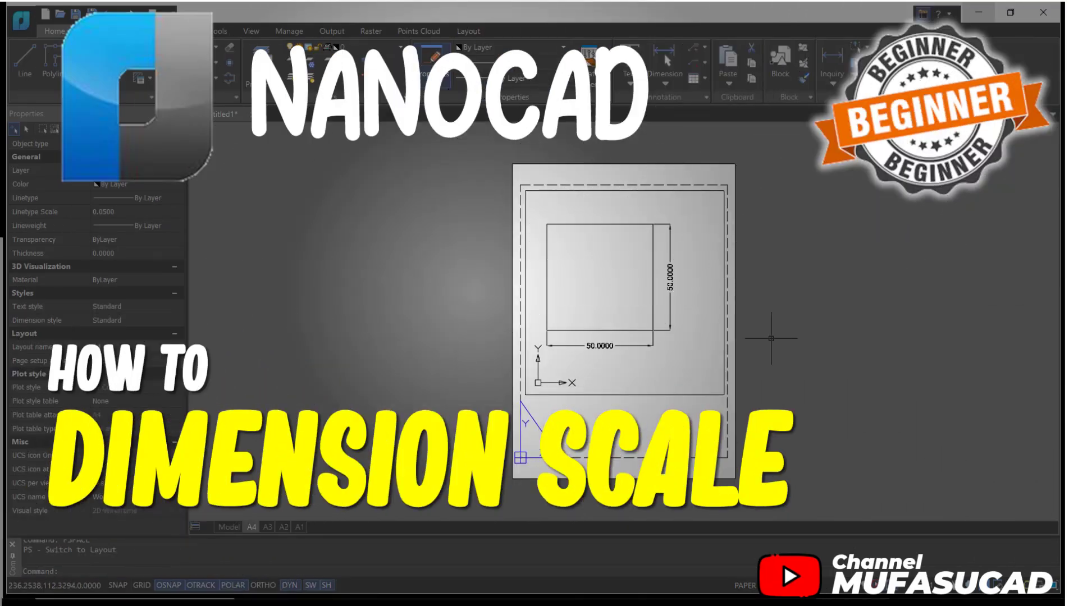
- Draw a 50×50 rectangle by its dimensions in model space and start DIMLINEAR
{"action": "left_click", "coordinate": [228, 531]}
{"action": "type", "text": "d"}
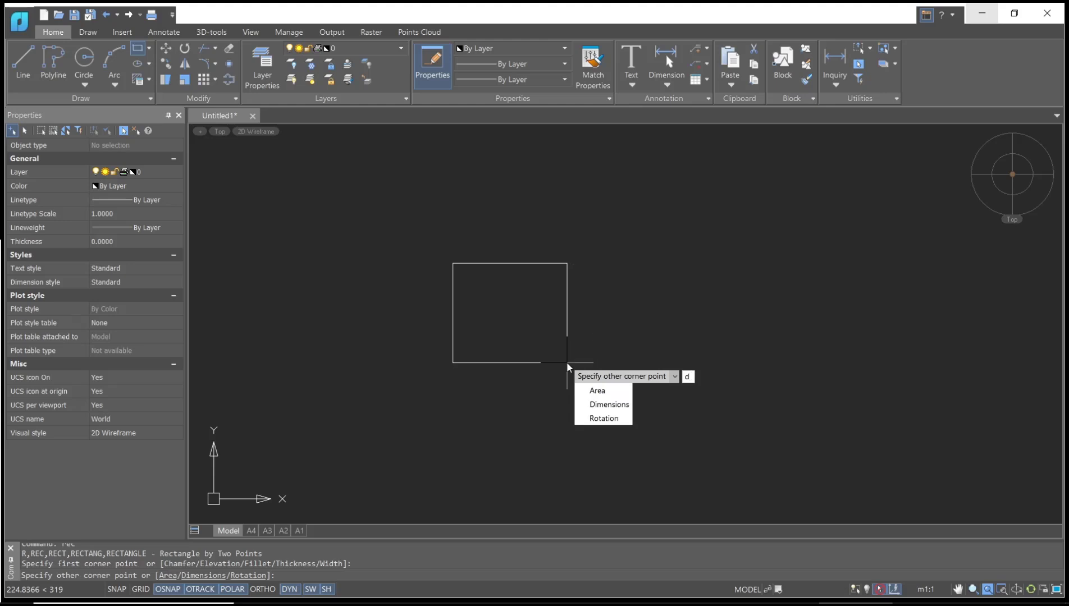
{"action": "left_click", "coordinate": [609, 405]}
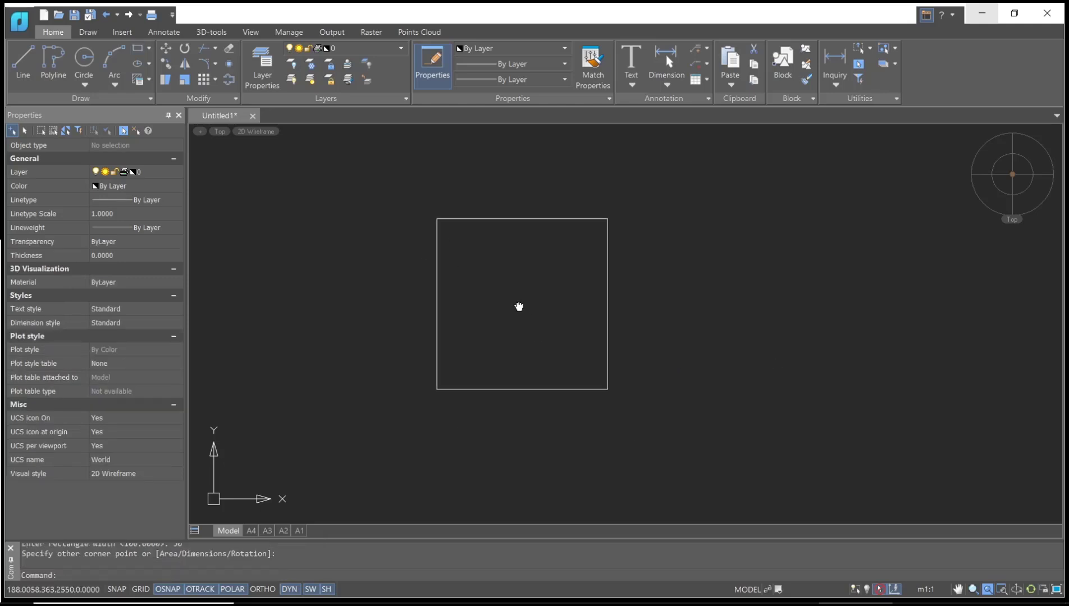
{"action": "type", "text": "dimlin"}
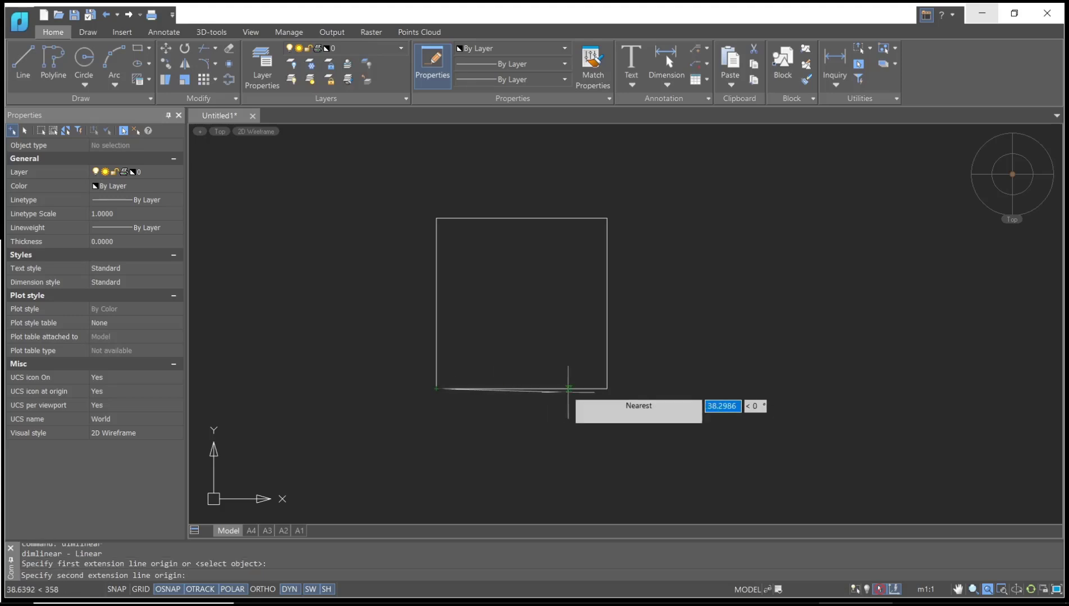
- Dimension the square's bottom edge and right side, each reading 50.0000
{"action": "left_click", "coordinate": [635, 384]}
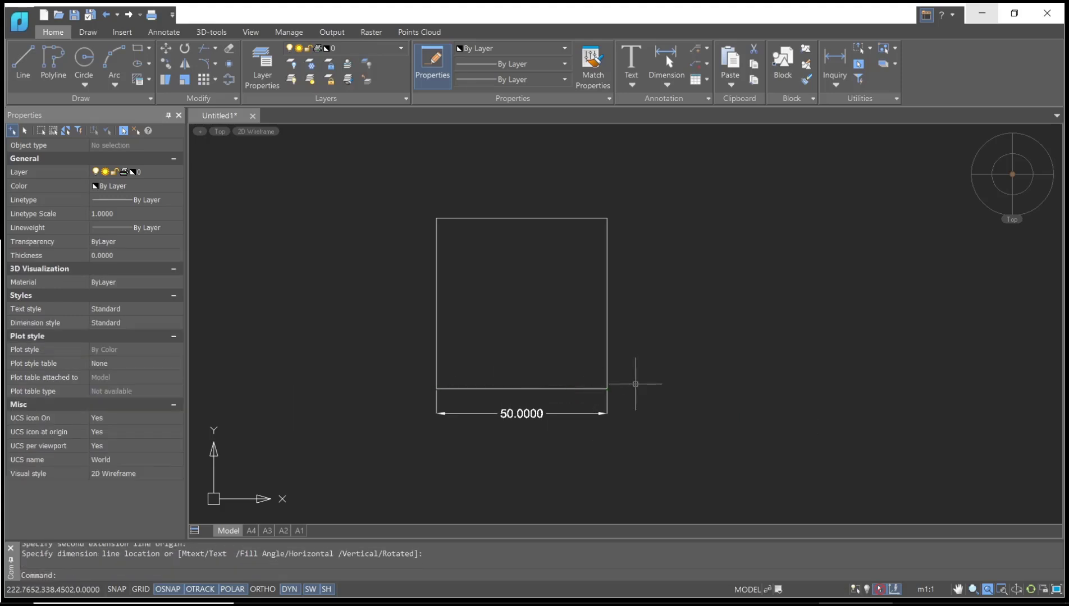
{"action": "left_click", "coordinate": [606, 218]}
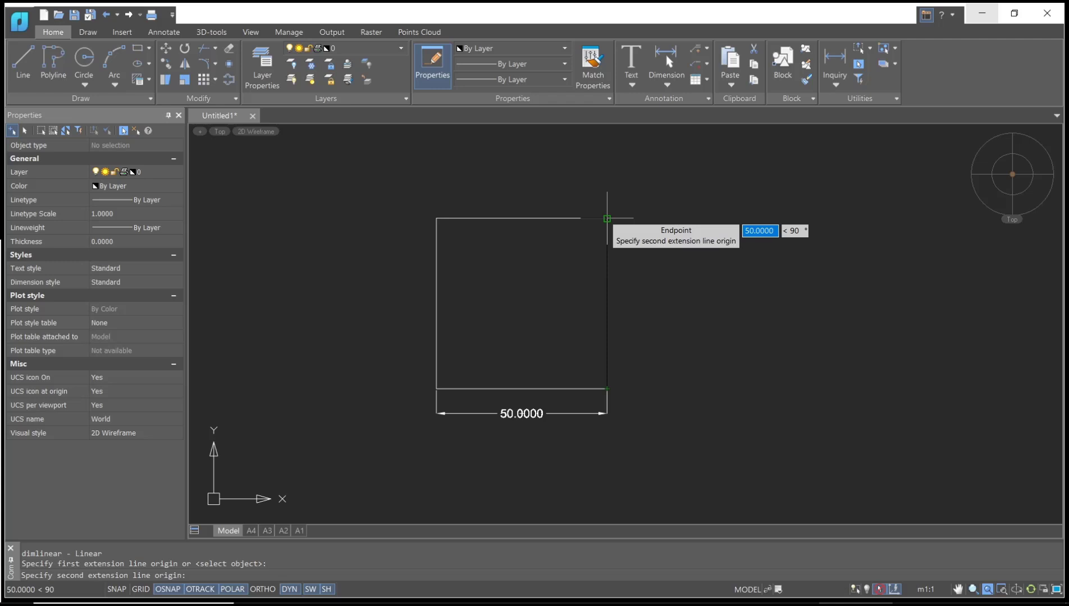
{"action": "left_click", "coordinate": [607, 218]}
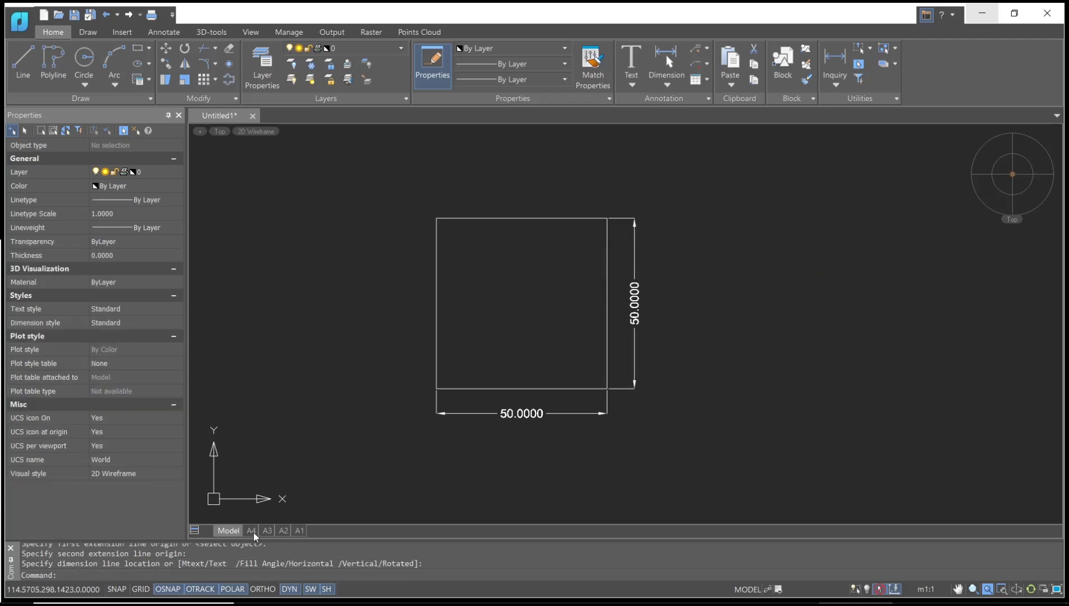
- Create a rectangular MV viewport on the A4 layout fitted to the drawing extents
{"action": "left_click", "coordinate": [250, 531]}
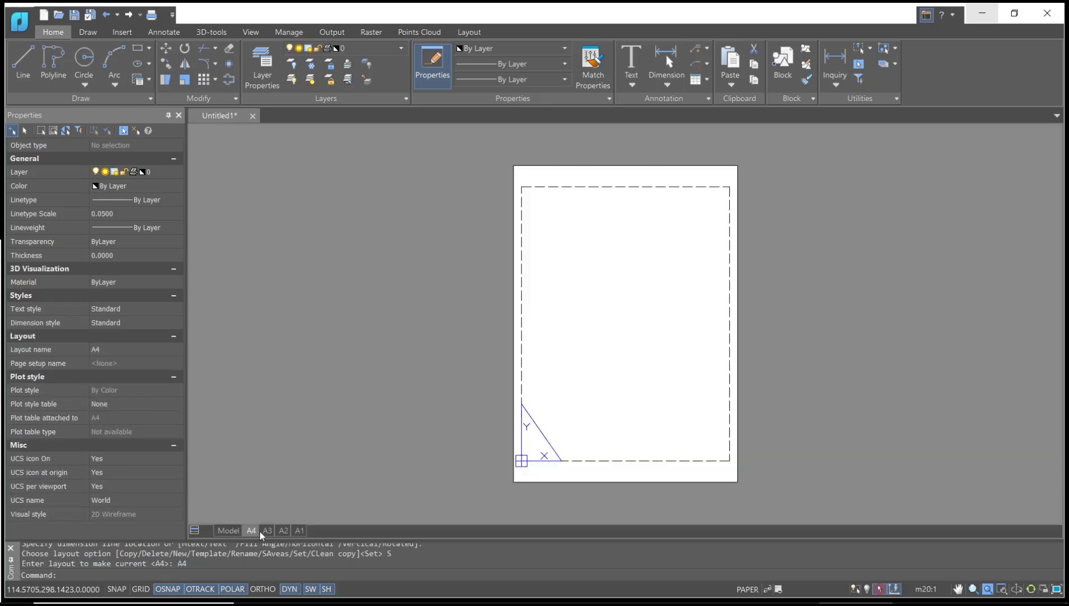
{"action": "mouse_move", "coordinate": [595, 281]}
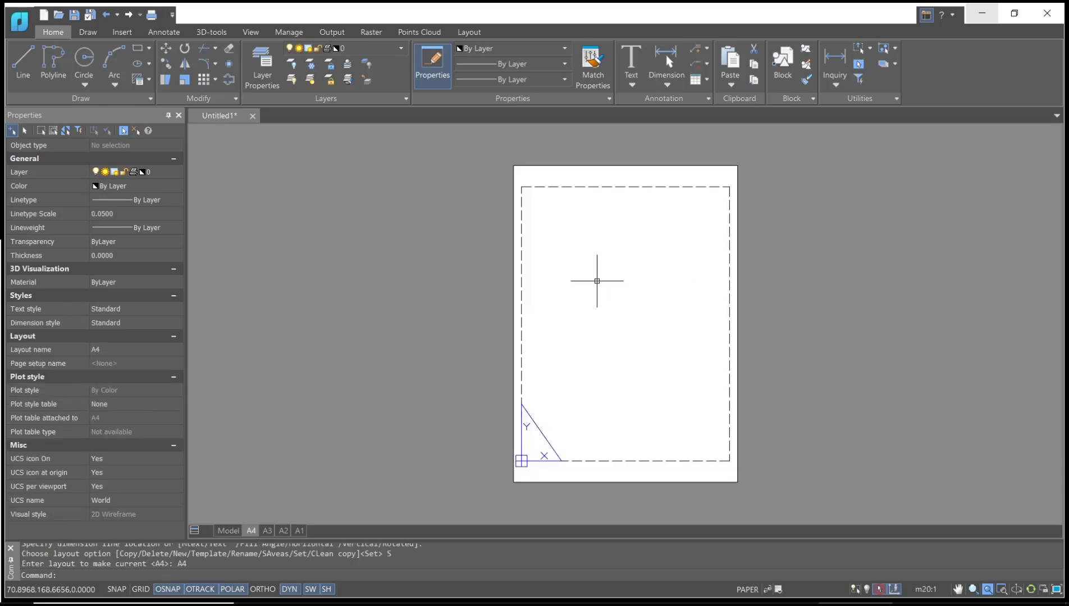
{"action": "type", "text": "mv"}
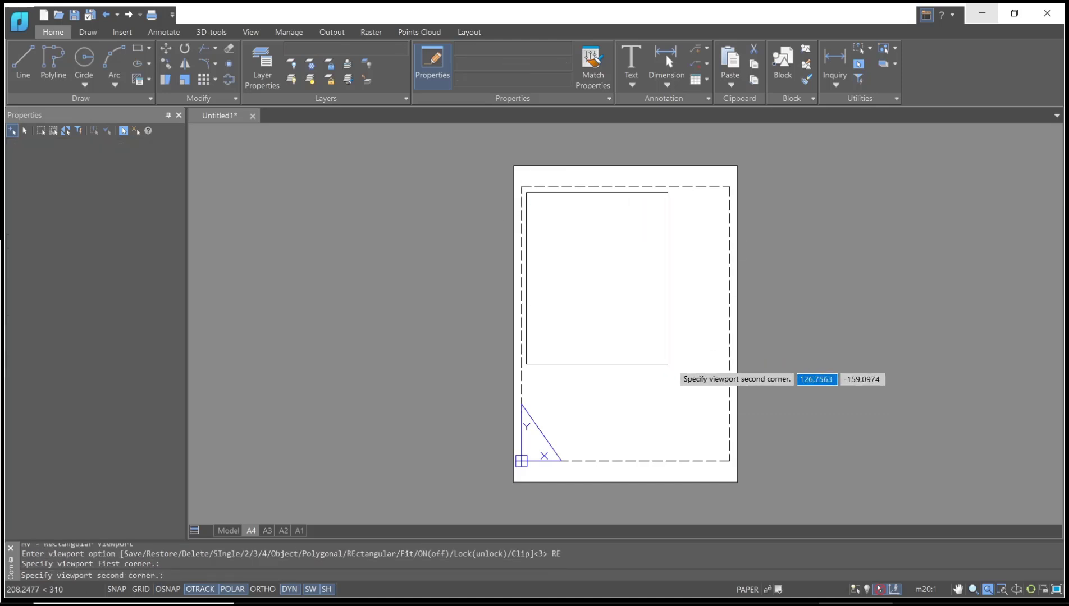
{"action": "left_click", "coordinate": [725, 399]}
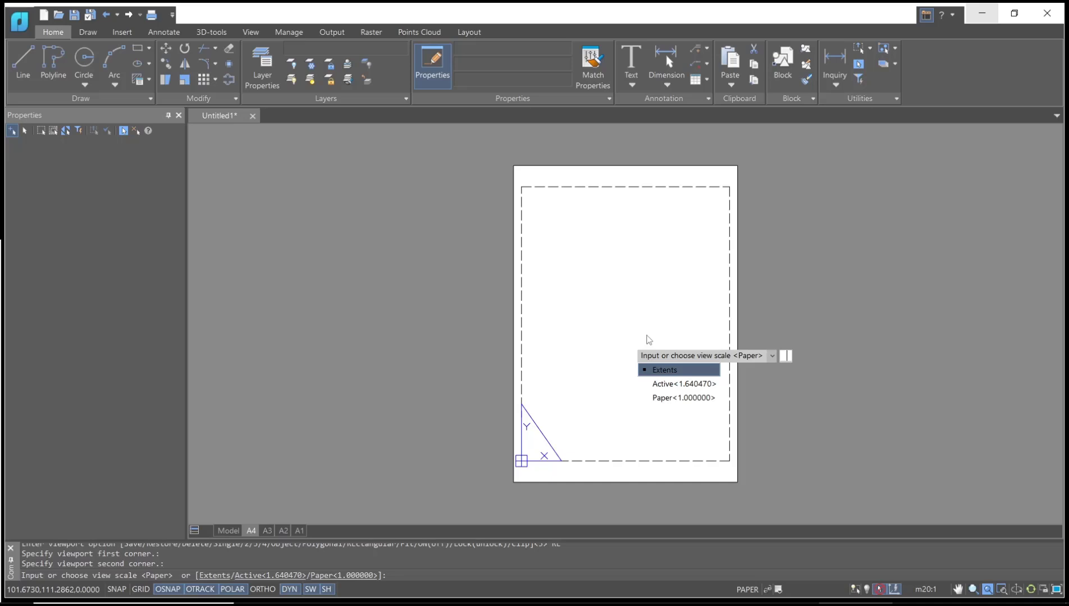
{"action": "left_click", "coordinate": [663, 369]}
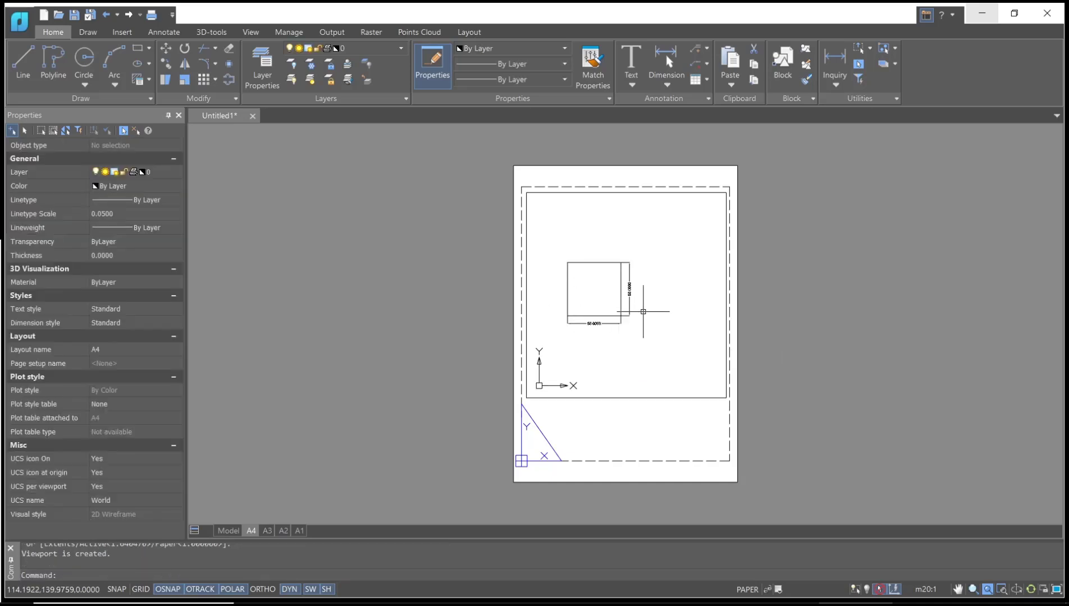
{"action": "double_click", "coordinate": [624, 300]}
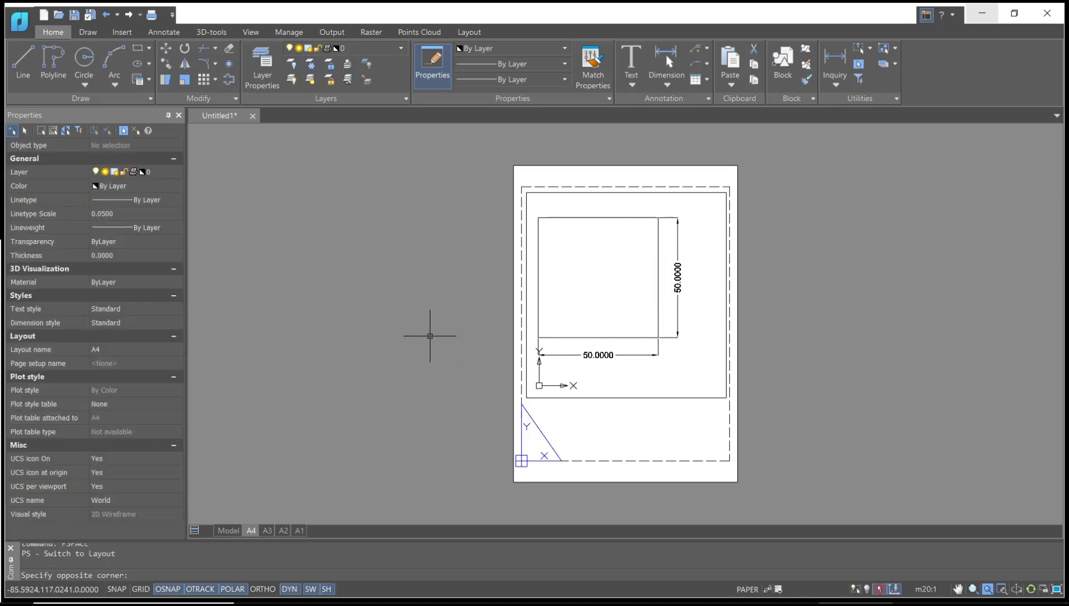
- Return from the A4 layout to model space
{"action": "left_click", "coordinate": [228, 531]}
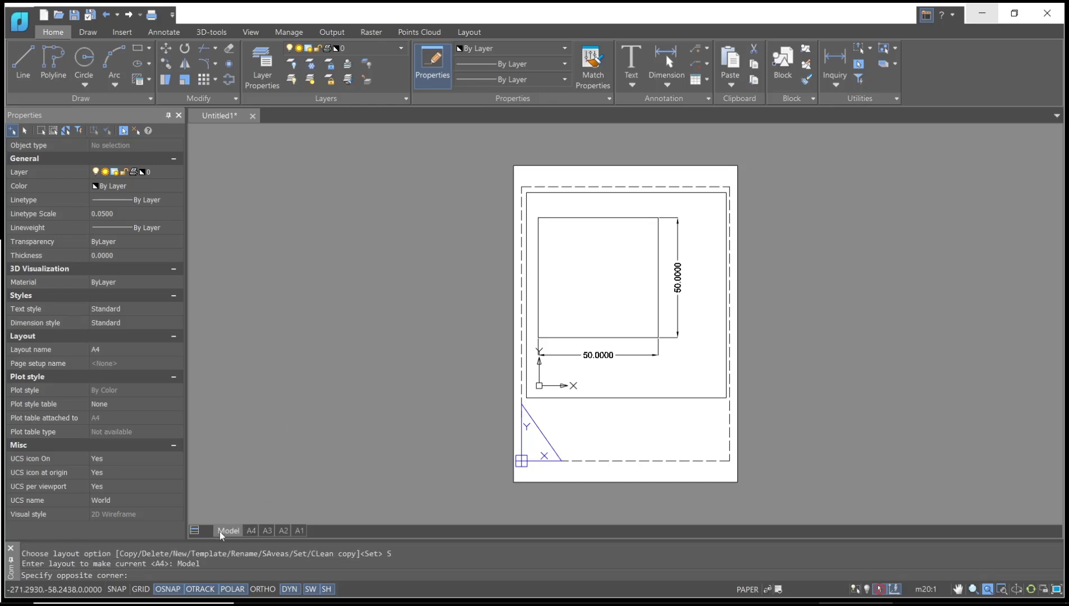
{"action": "left_click", "coordinate": [228, 531]}
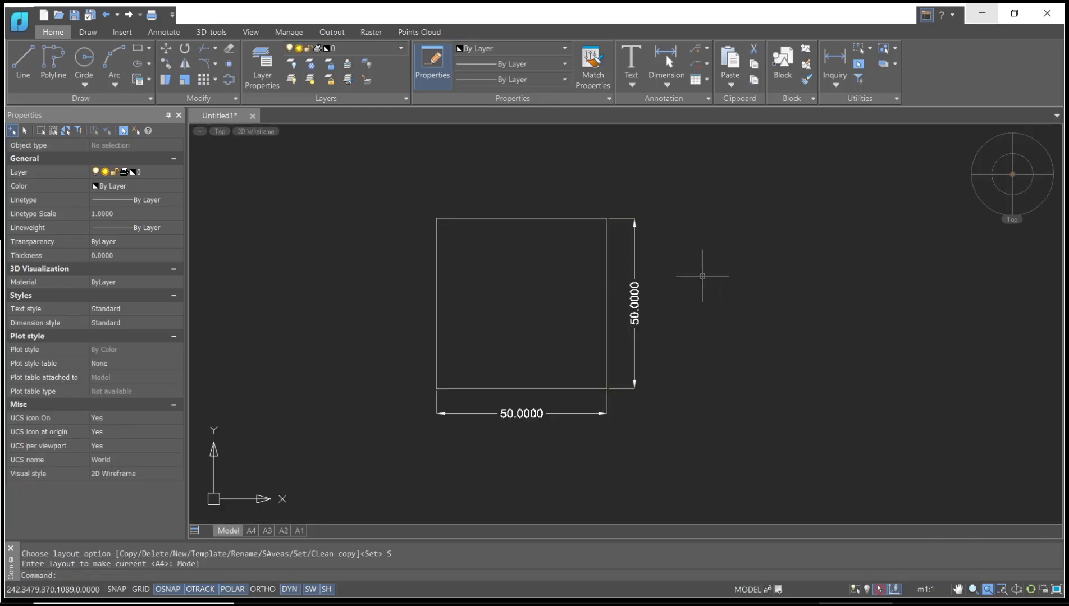
- Set the Standard dimension style's Fit option to scale dimensions to layout
{"action": "type", "text": "dims"}
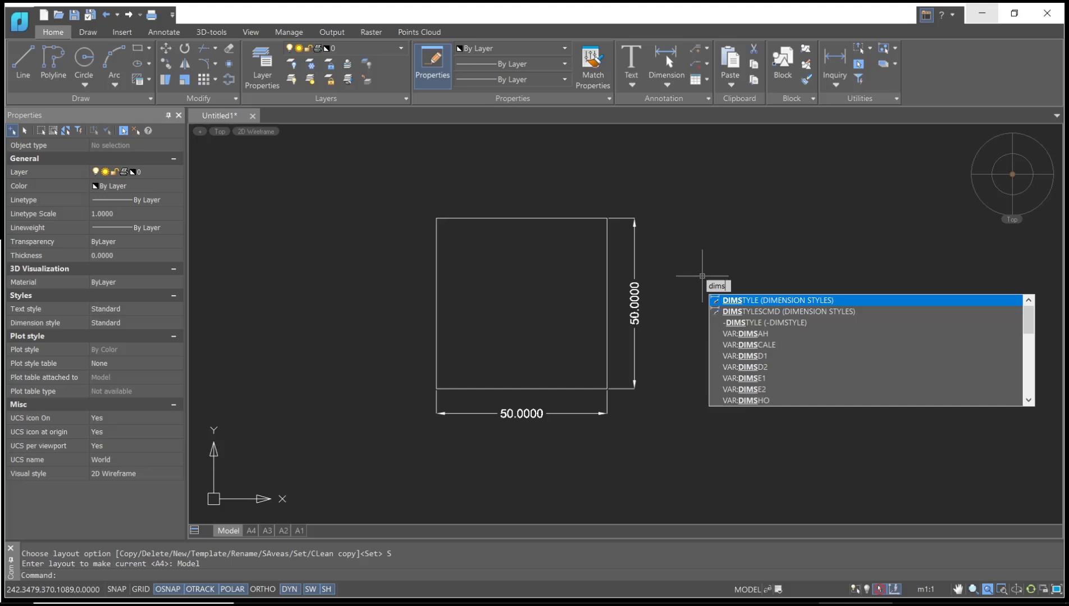
{"action": "left_click", "coordinate": [775, 300]}
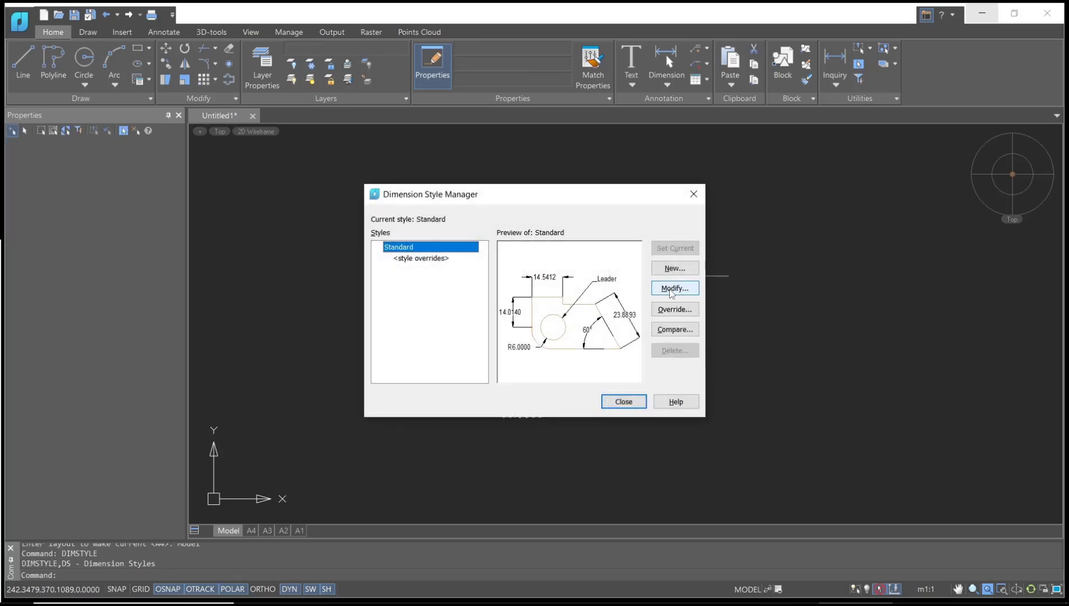
{"action": "left_click", "coordinate": [672, 287]}
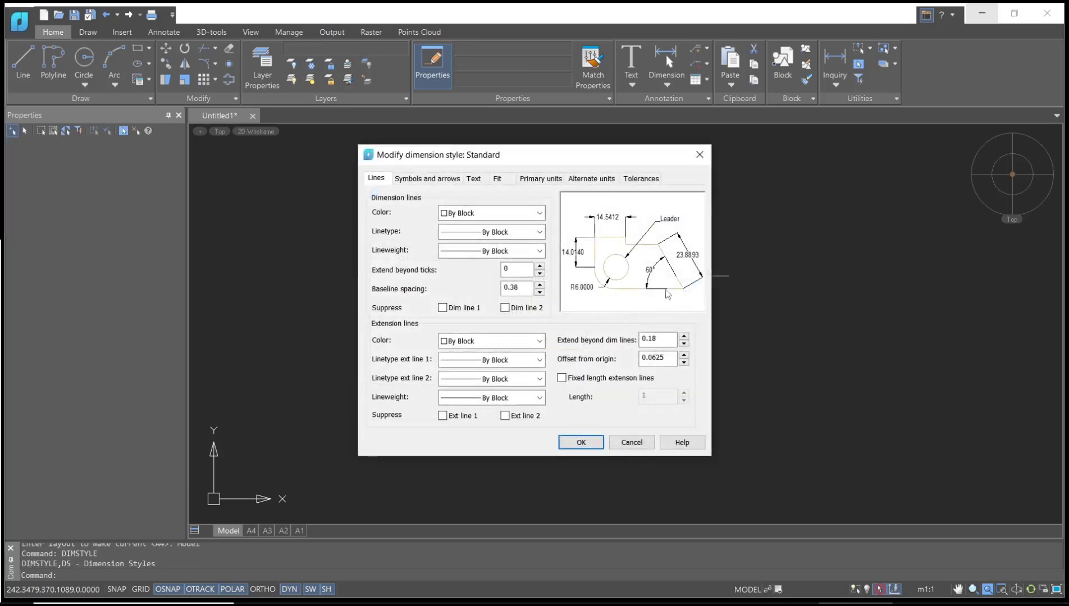
{"action": "left_click", "coordinate": [498, 178]}
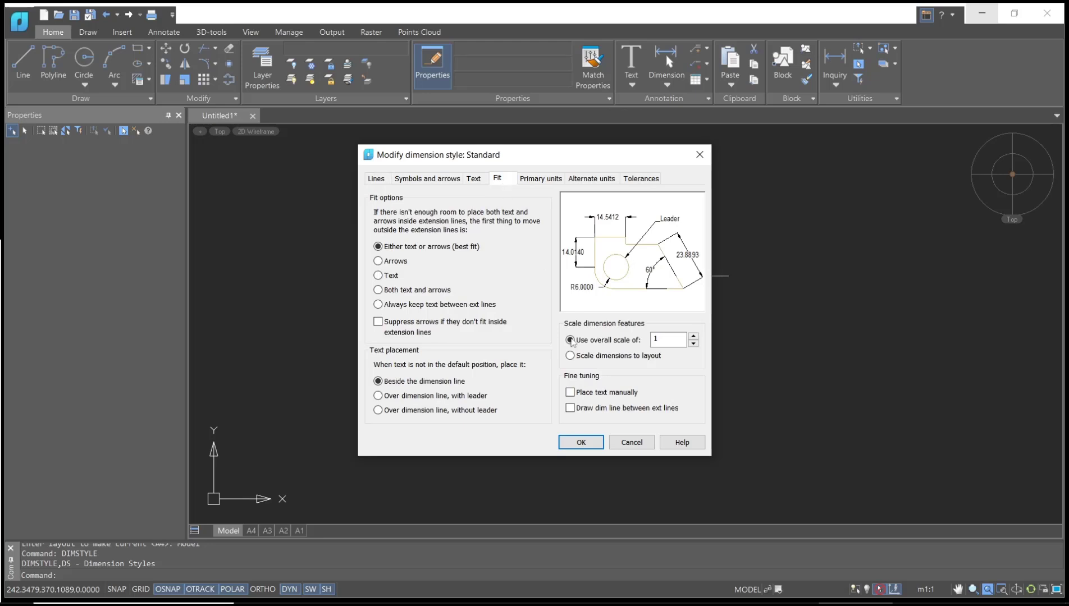
{"action": "left_click", "coordinate": [569, 355]}
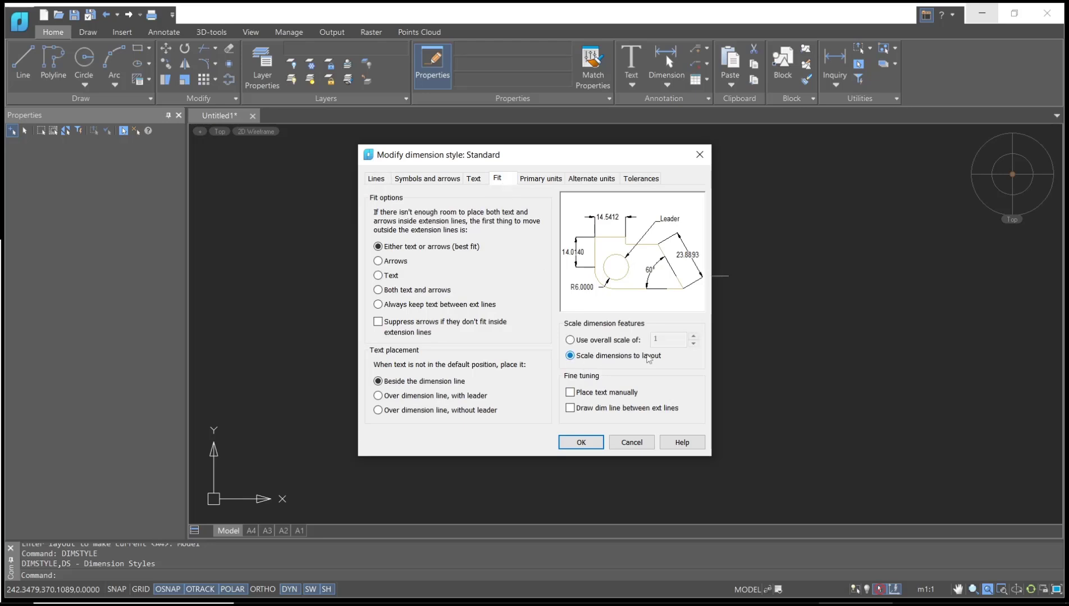
{"action": "left_click", "coordinate": [581, 442]}
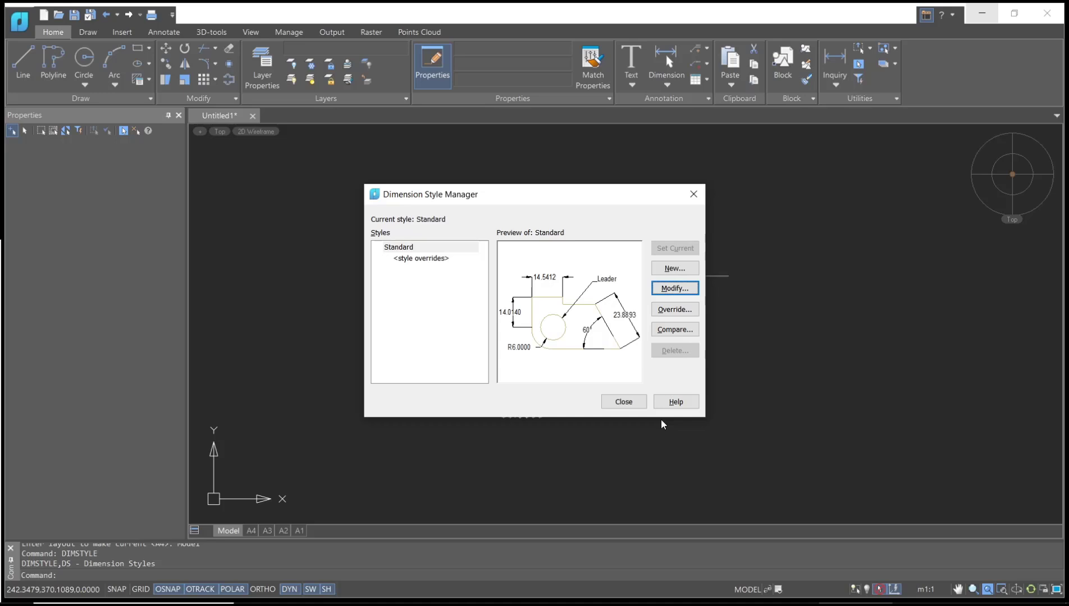
{"action": "left_click", "coordinate": [622, 402]}
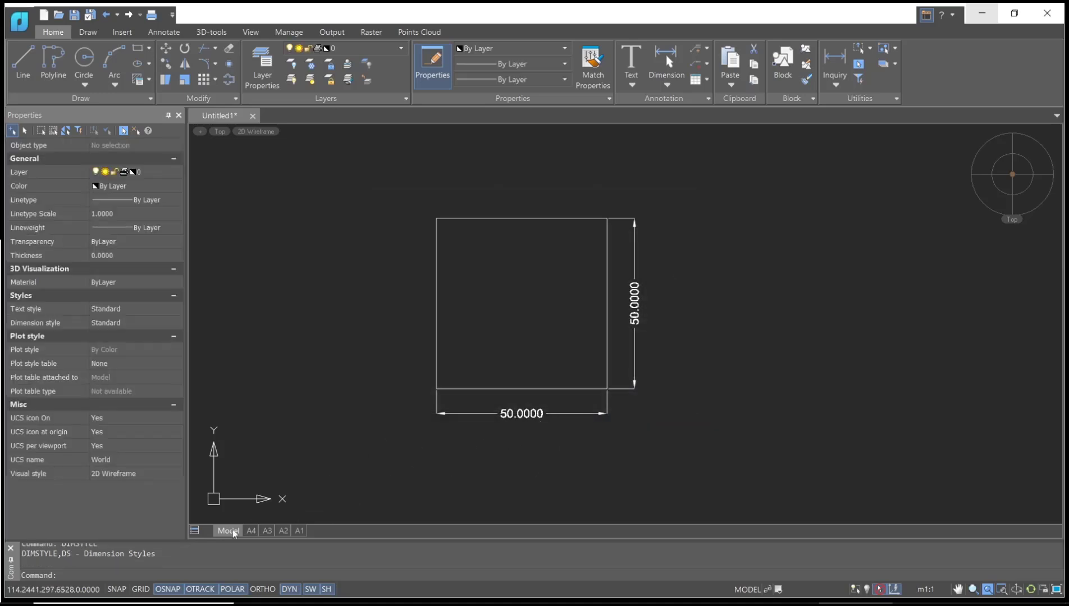
- Activate the A4 viewport and set its scale to 1:1, then to 2:1
{"action": "left_click", "coordinate": [250, 531]}
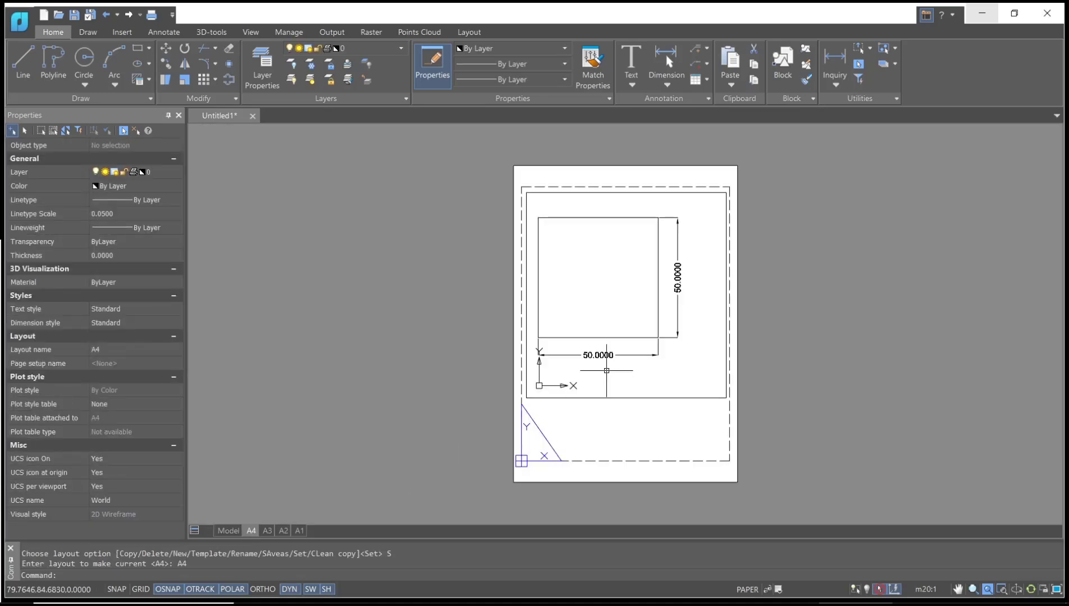
{"action": "double_click", "coordinate": [607, 287]}
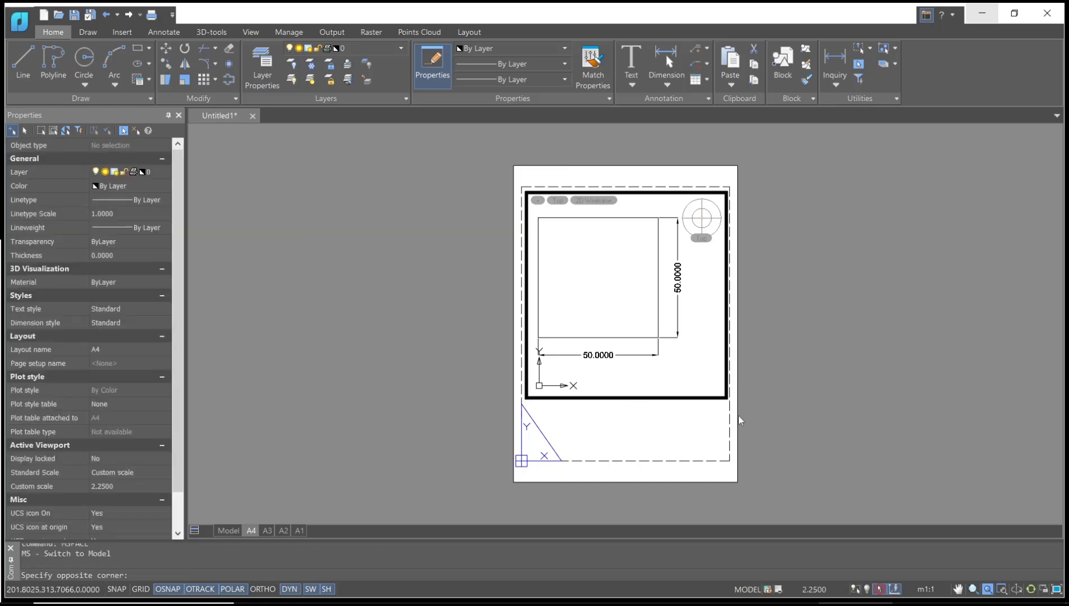
{"action": "left_click", "coordinate": [817, 589]}
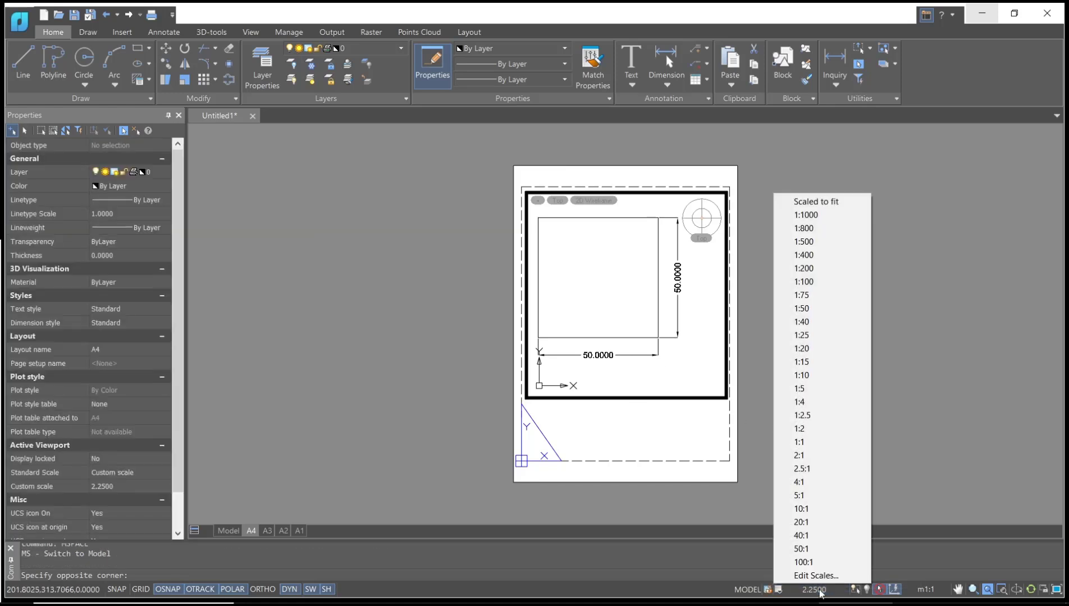
{"action": "mouse_move", "coordinate": [802, 428]}
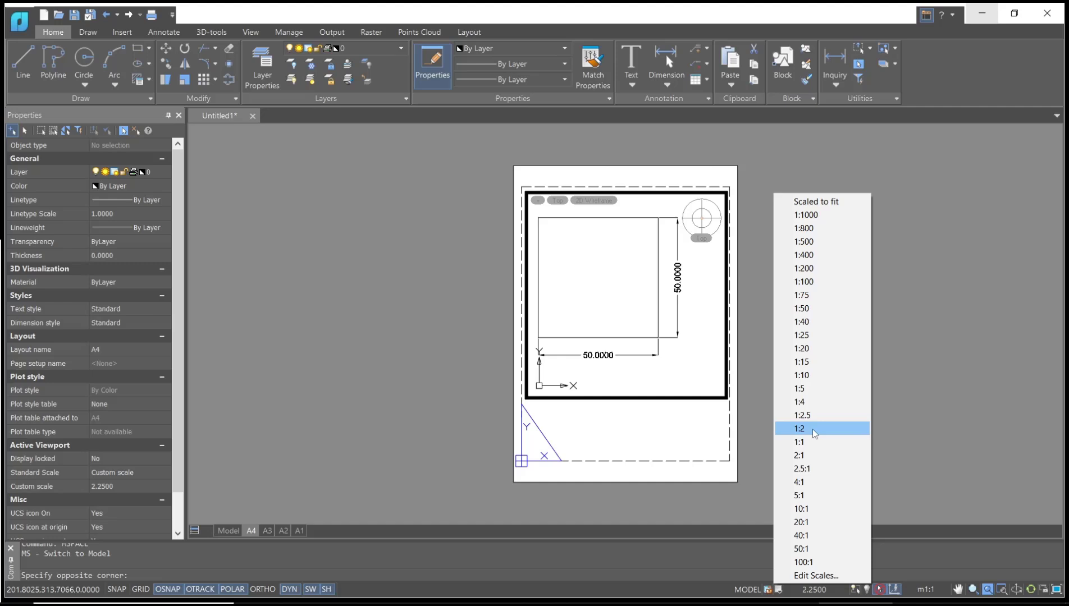
{"action": "left_click", "coordinate": [800, 443]}
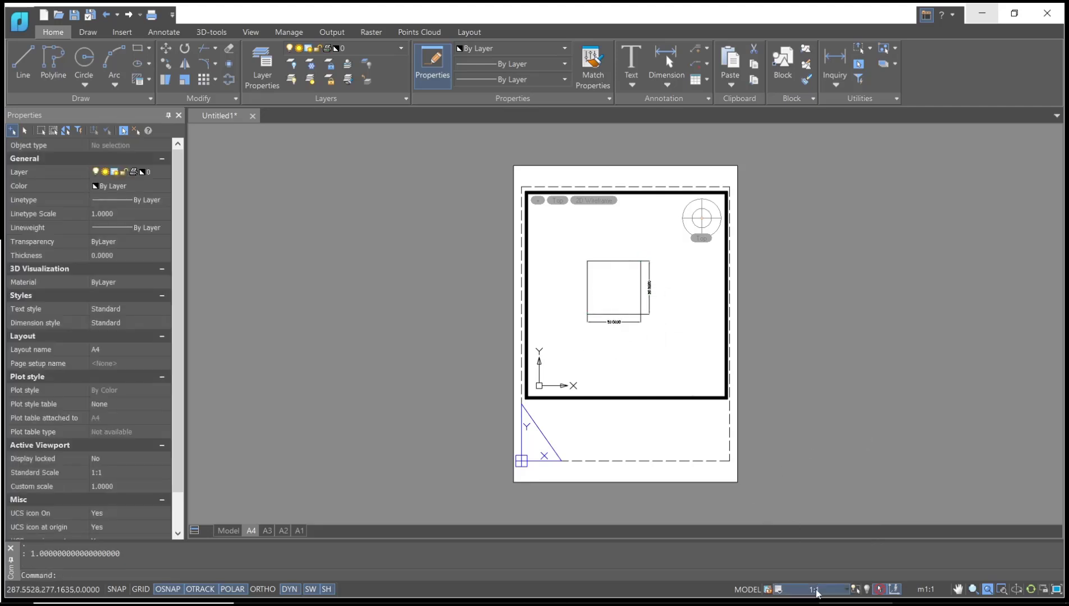
{"action": "left_click", "coordinate": [815, 589]}
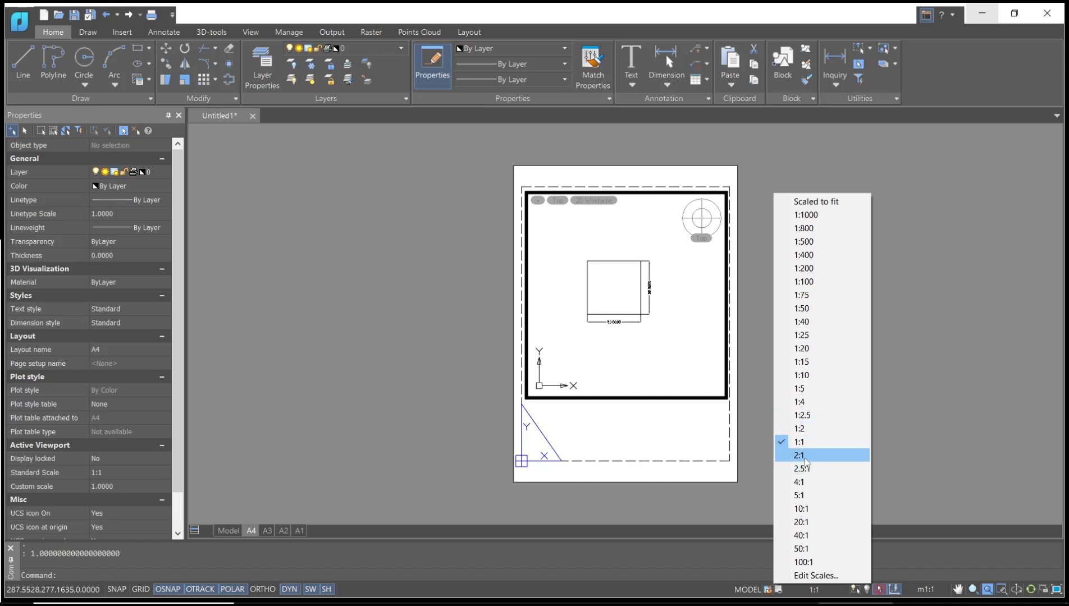
{"action": "left_click", "coordinate": [797, 455]}
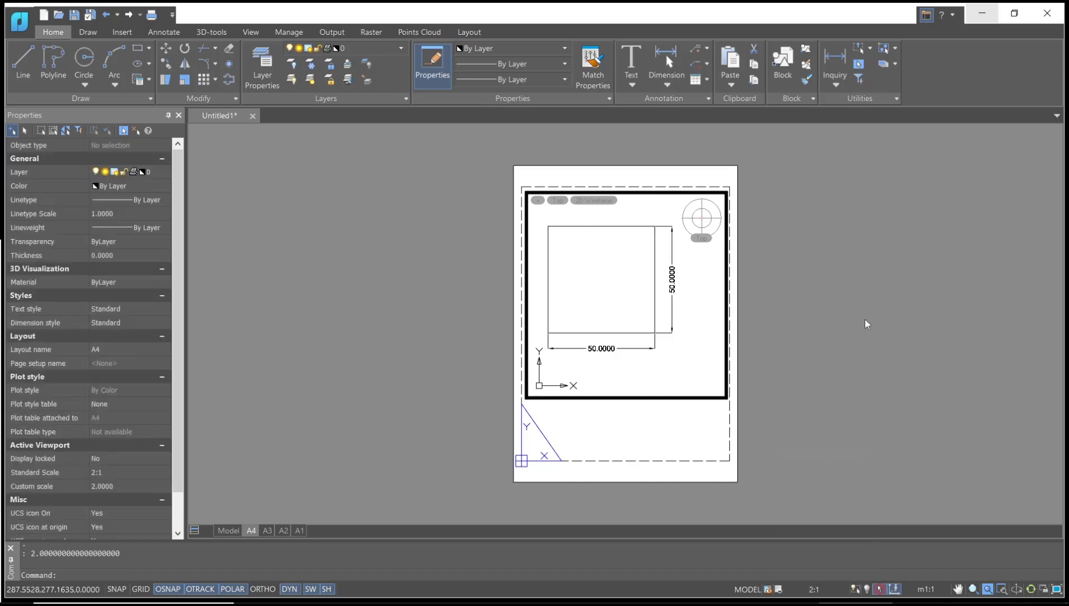